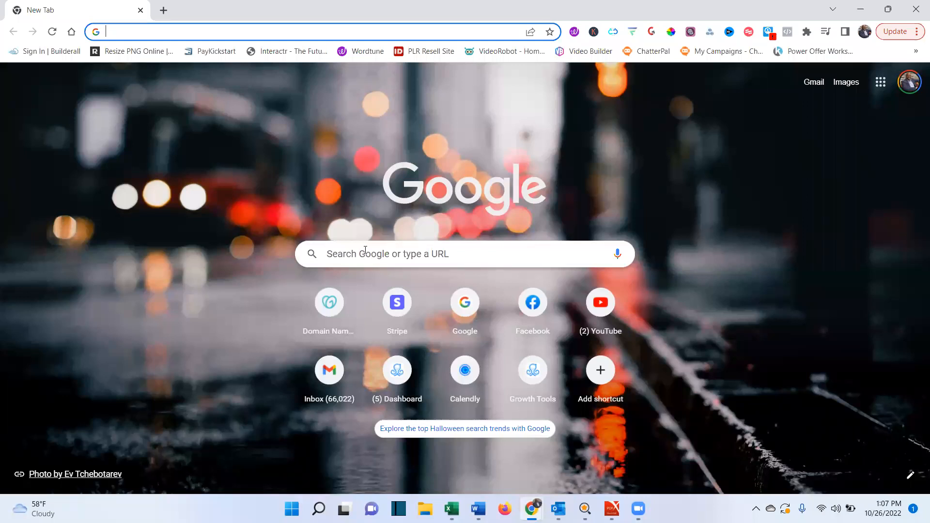
Step: Enter the Google query 'Harris County + Docket Search' in the New Tab search box
click(464, 253)
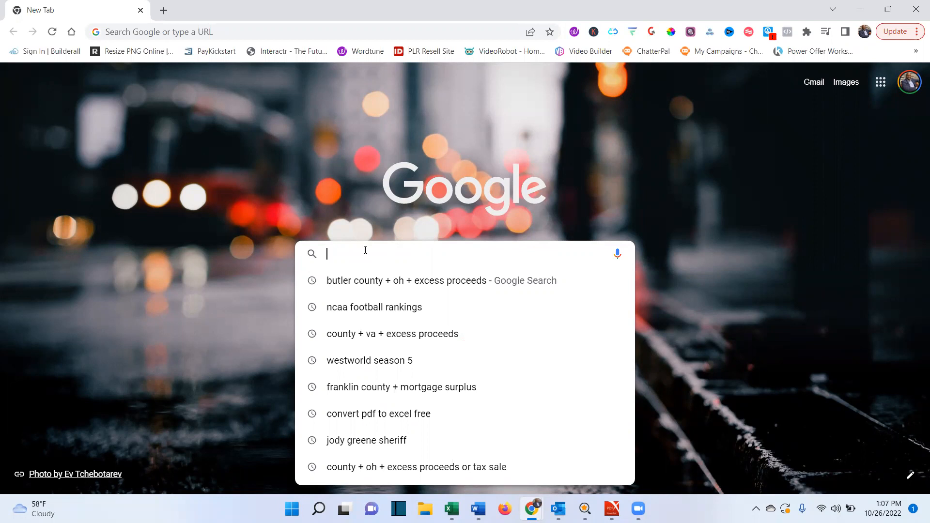
text(Harris)
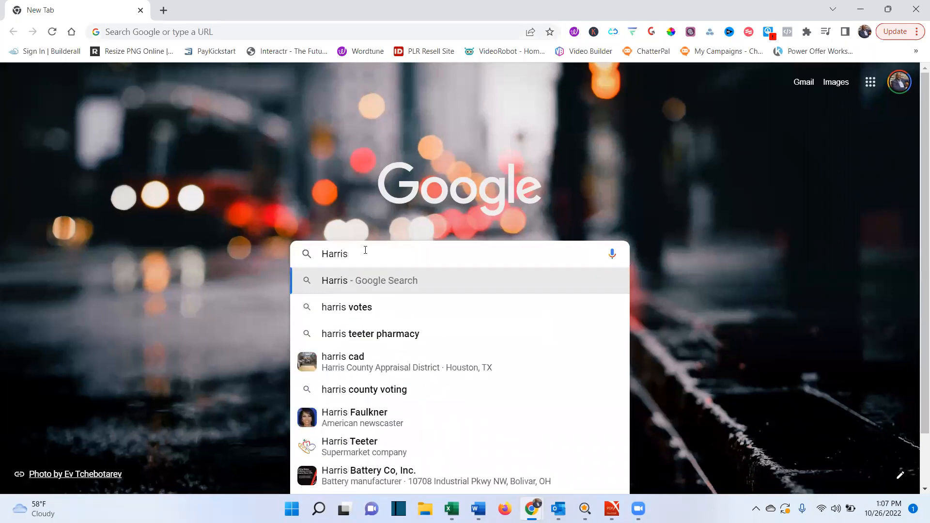
text(County)
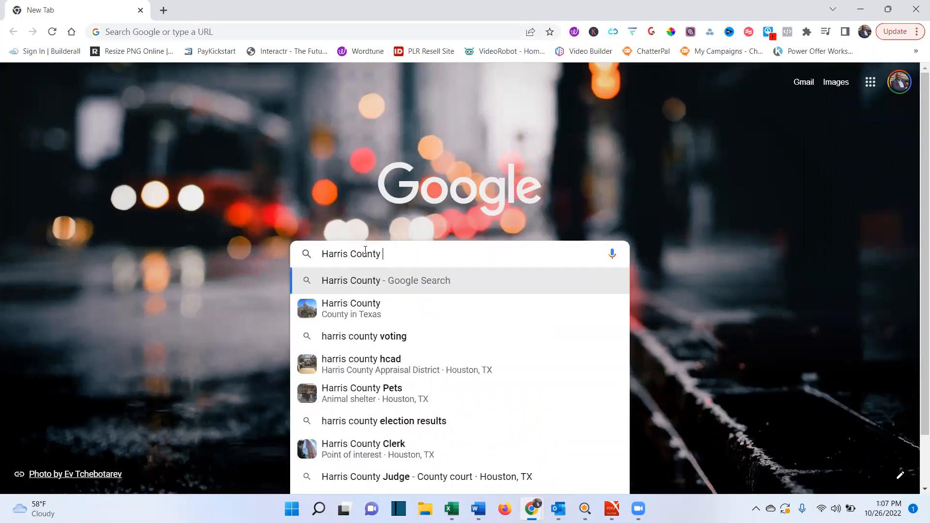
key(backspace)
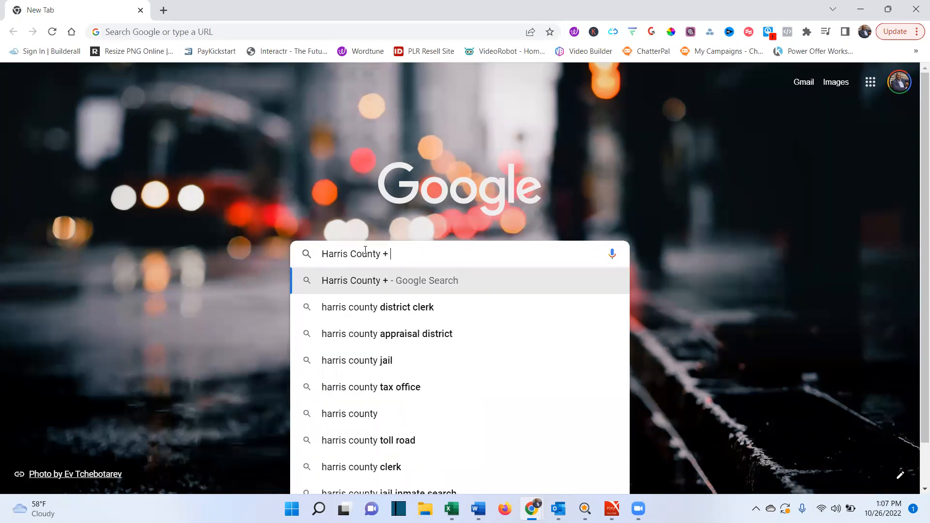
text(Docket)
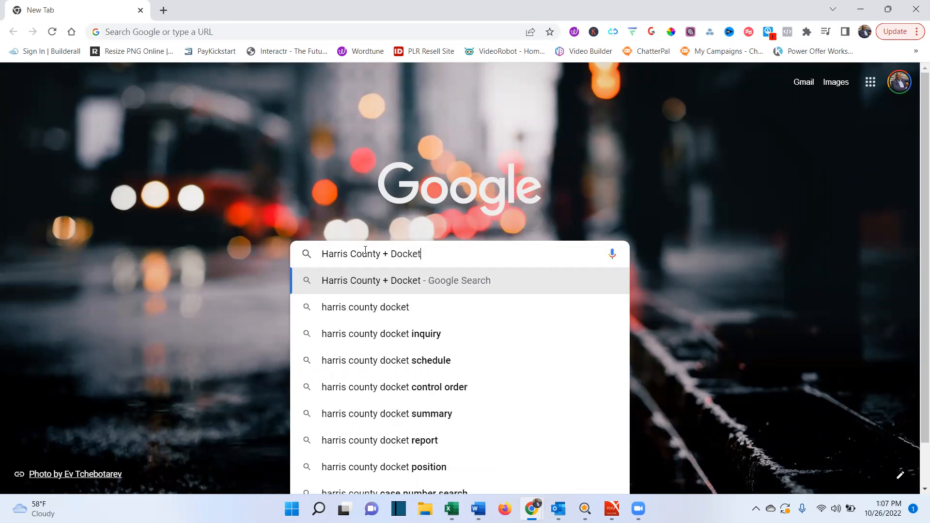
text(Search)
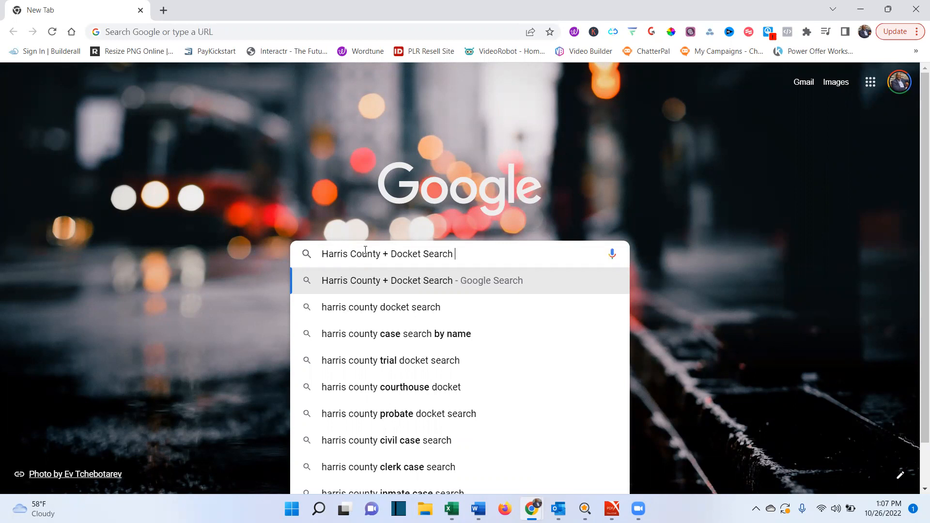
text(+ Texas)
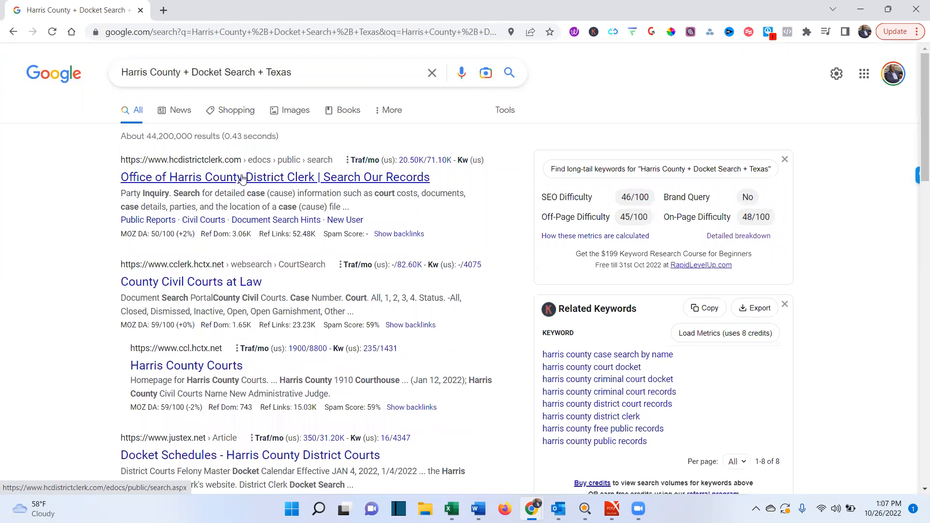
Step: Go to the Harris County District Clerk 'Search Our Records' result page
click(274, 176)
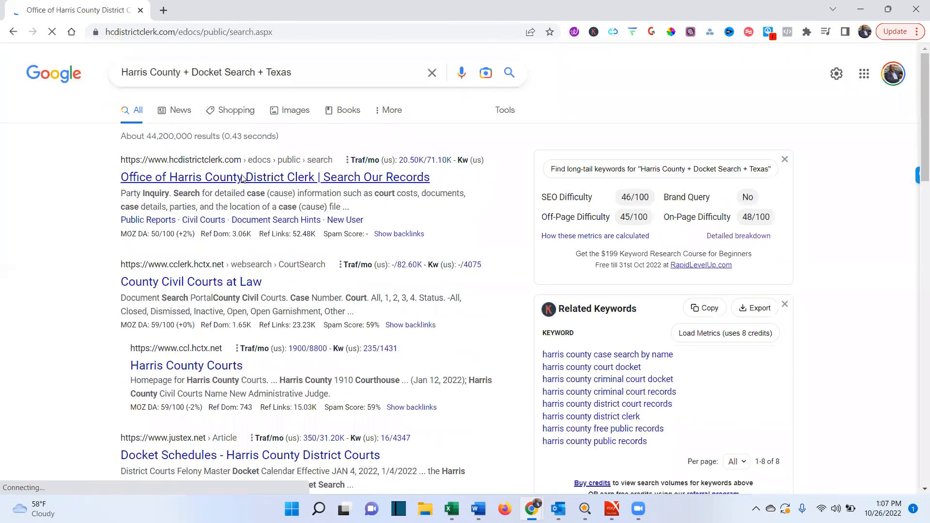
click(274, 177)
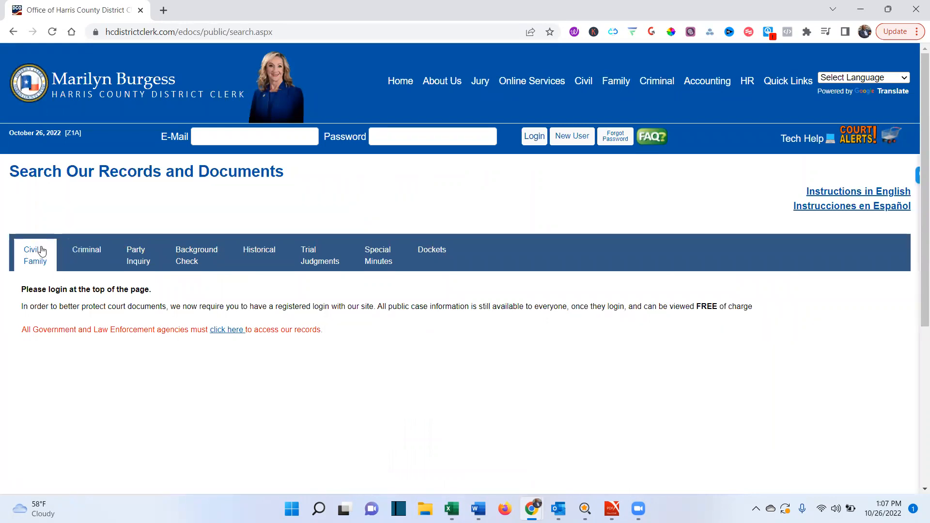
Step: Choose Civil/Family records search, bringing up the e-Gov Login page
click(532, 136)
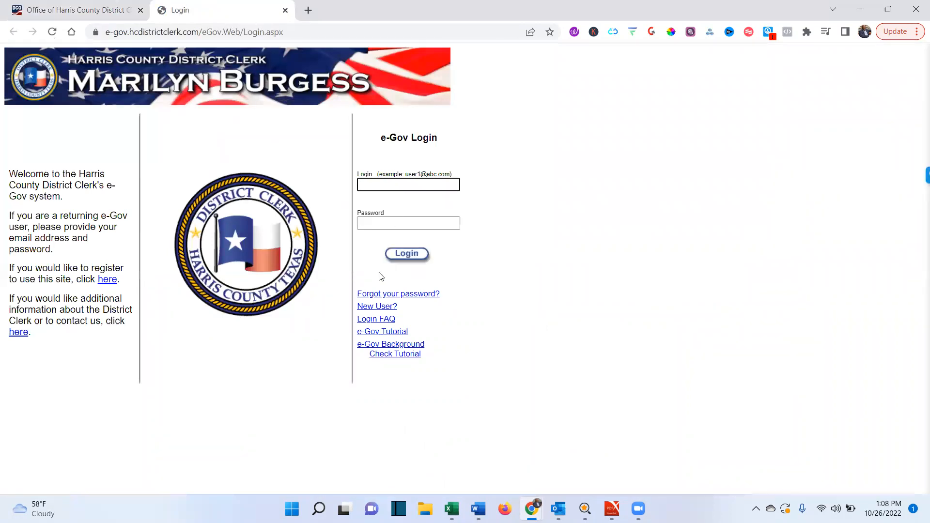
mouse_move(212, 135)
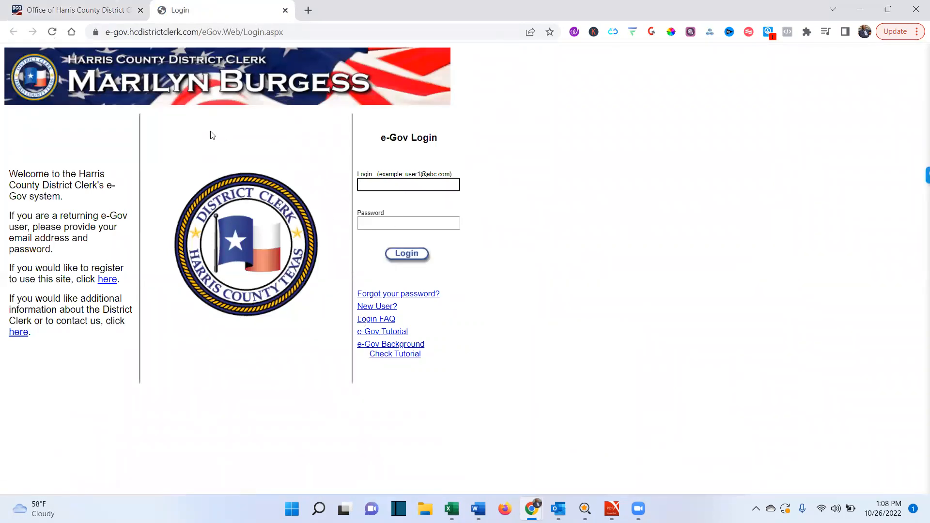
mouse_move(340, 285)
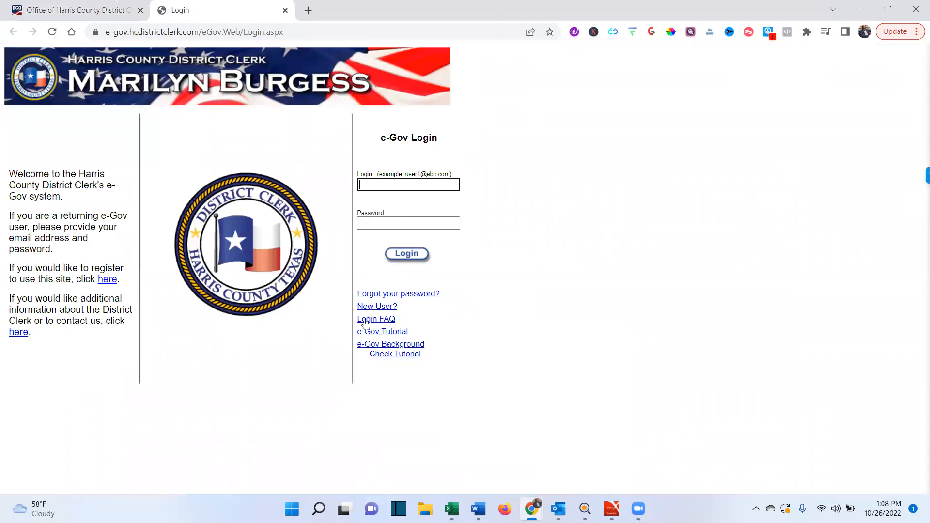
mouse_move(421, 304)
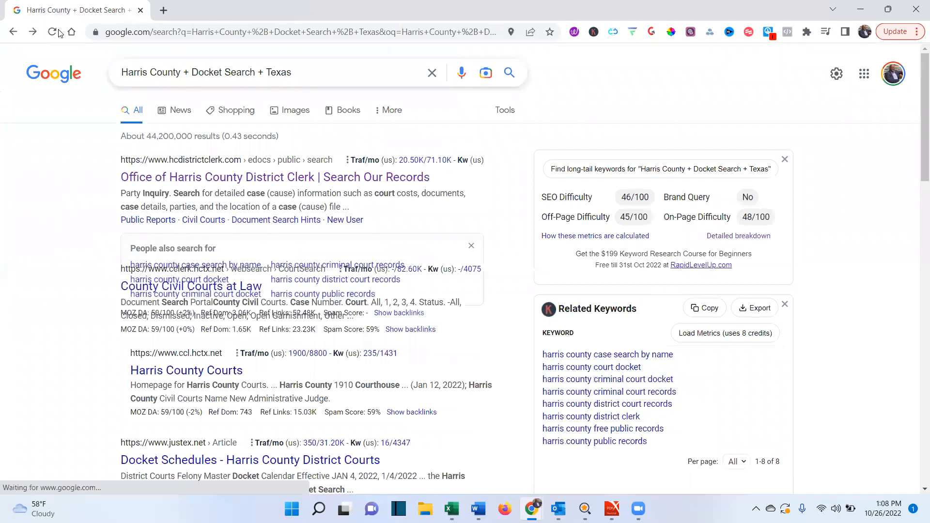
Step: Search Google for 'fairfield County + Docket Search + OH' instead
click(267, 73)
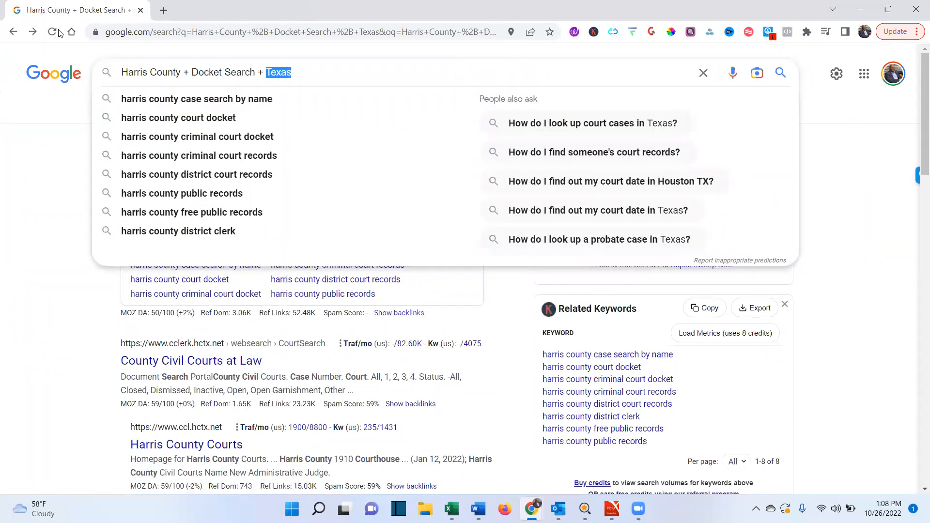
text(O)
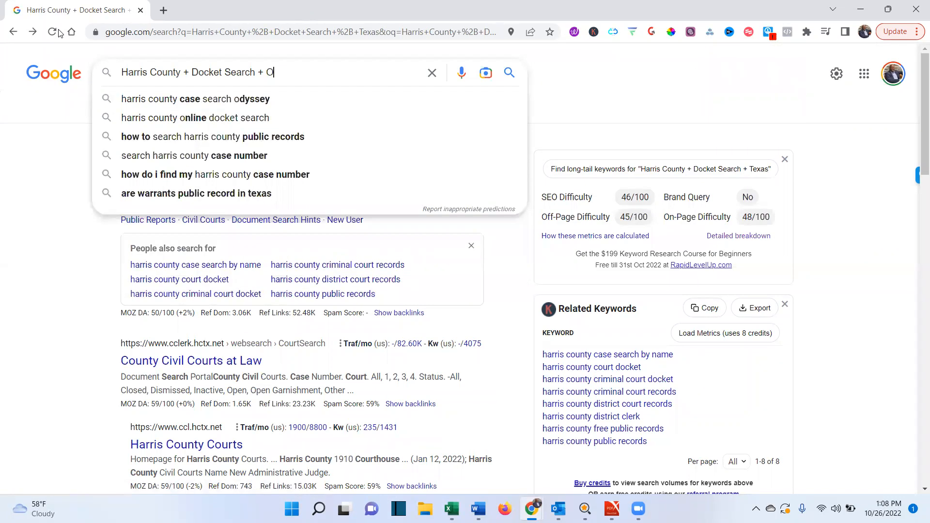
text(H)
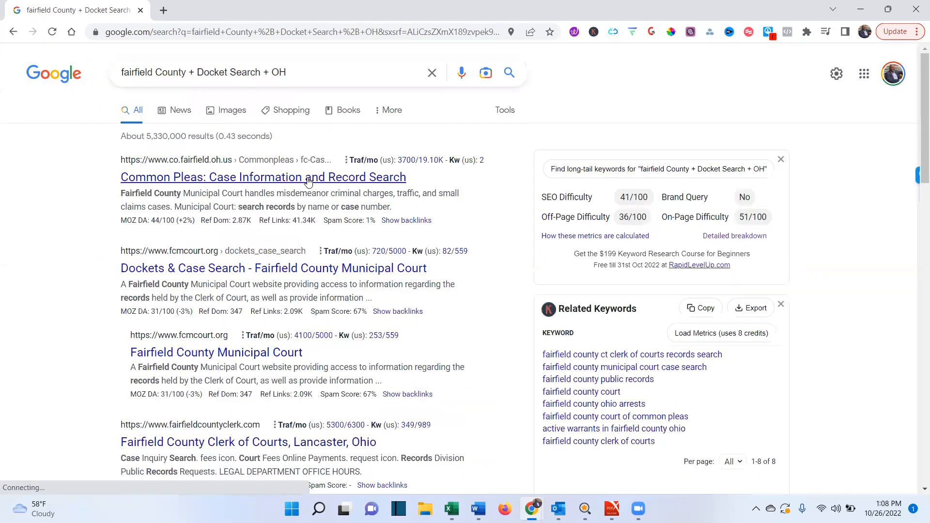
Step: Reach the Fairfield County Common Pleas Case Inquiry Search, accepting the leaving-website notices
click(262, 176)
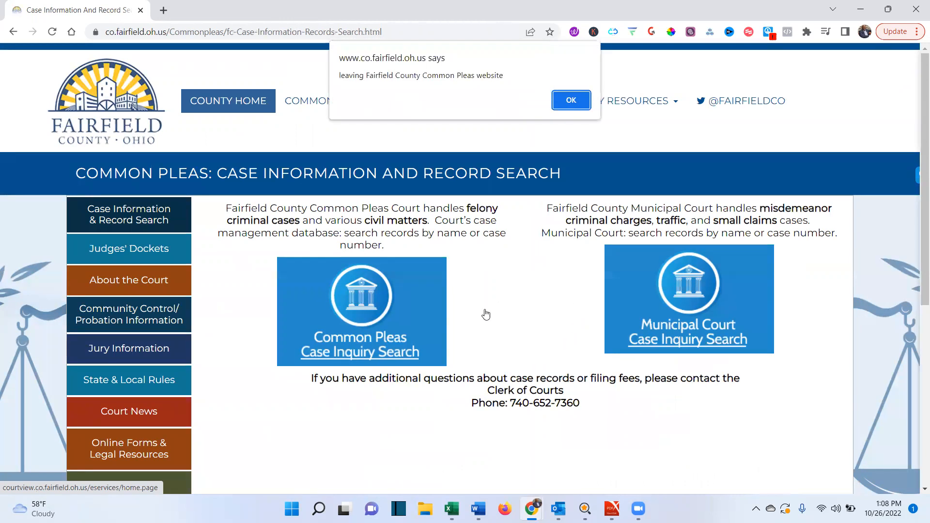
mouse_move(709, 340)
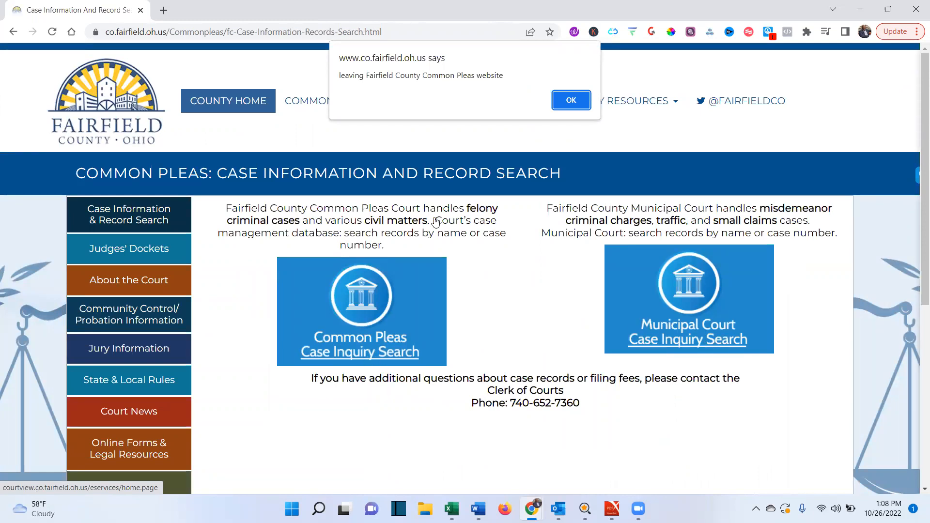
click(569, 100)
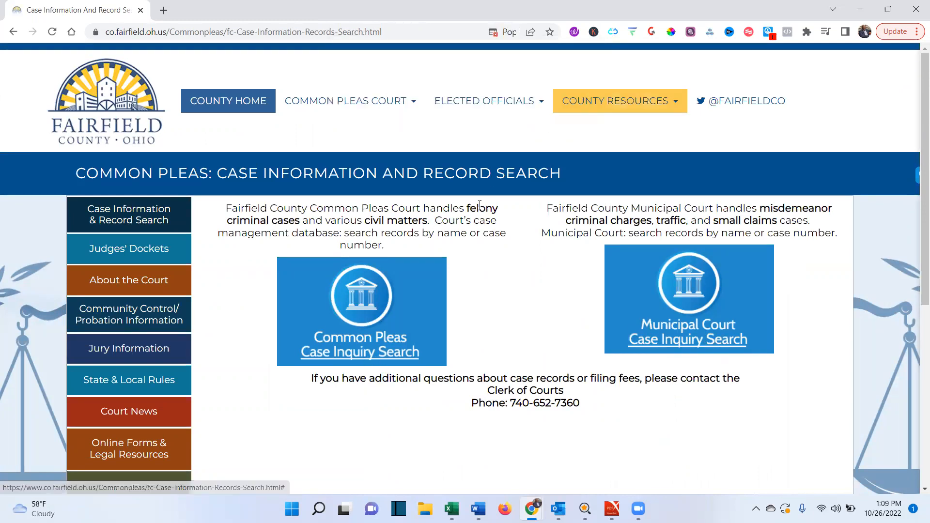
click(361, 311)
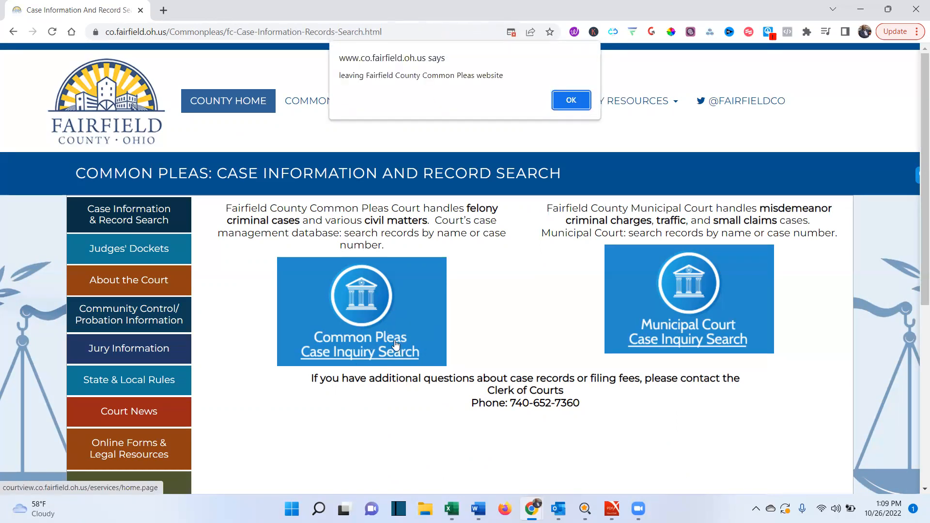
mouse_move(590, 123)
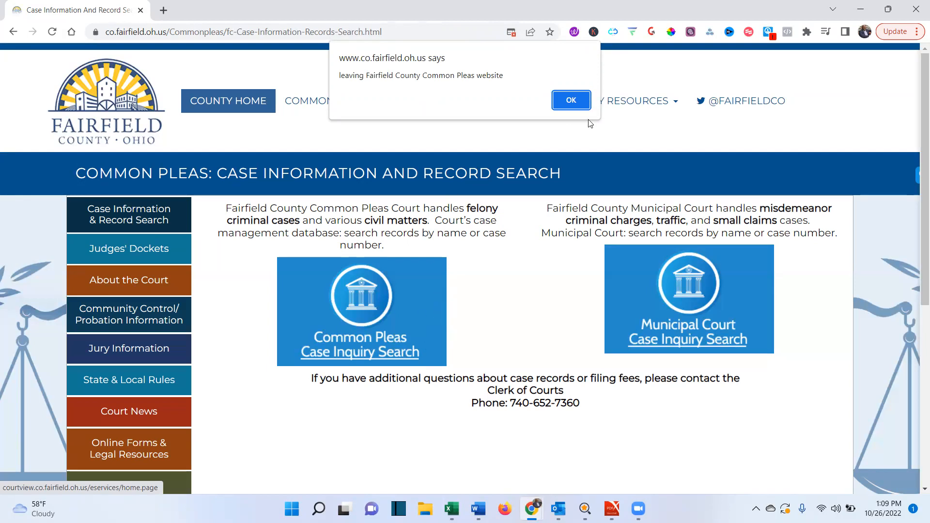
click(570, 100)
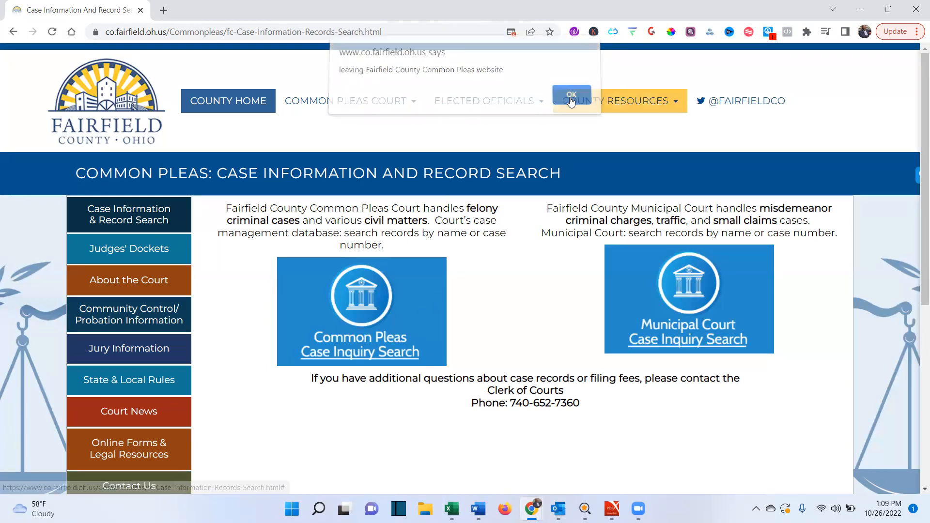
click(571, 95)
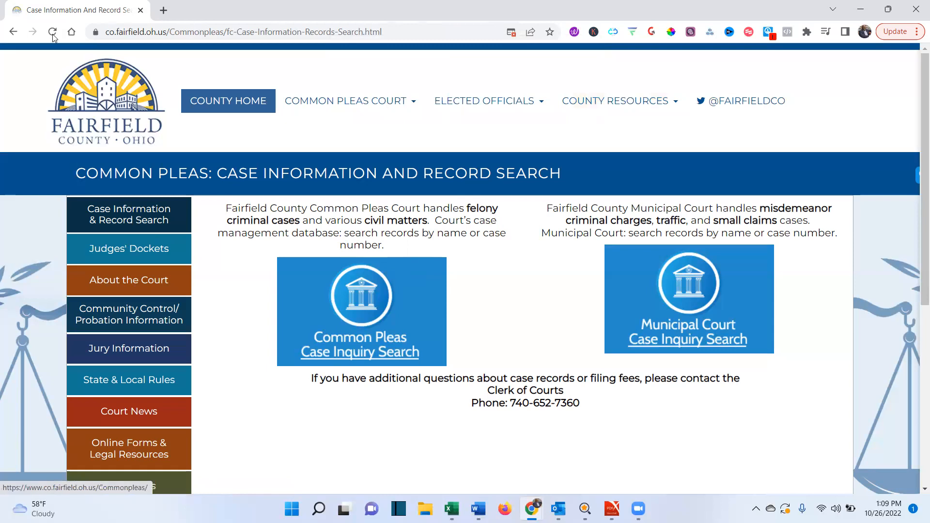